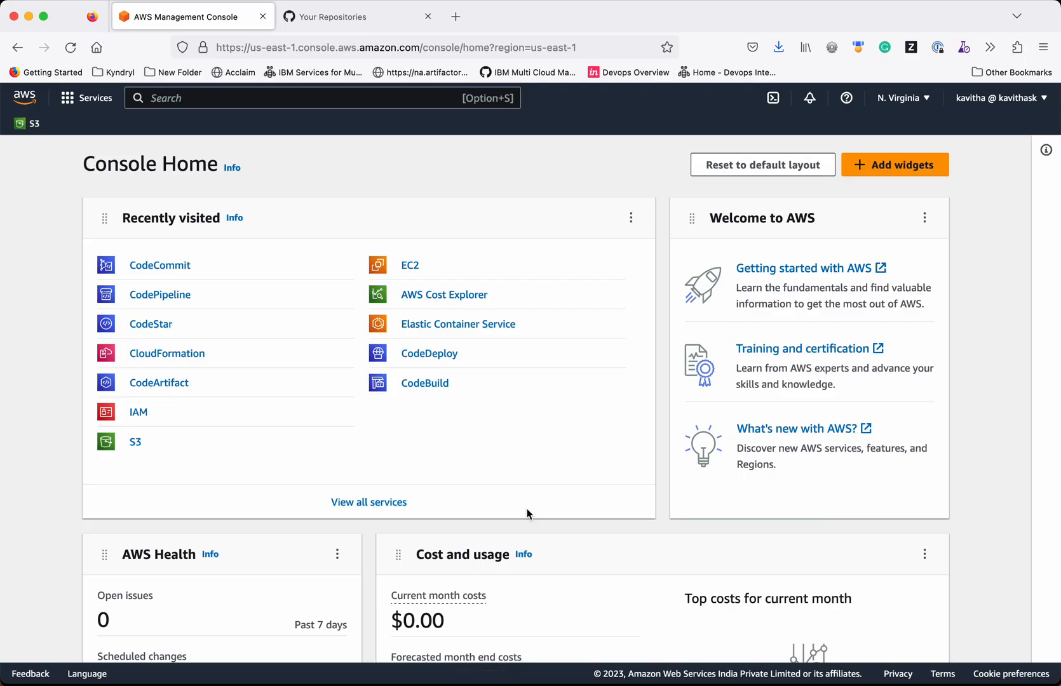
{"action": "mouse_move", "coordinate": [159, 264]}
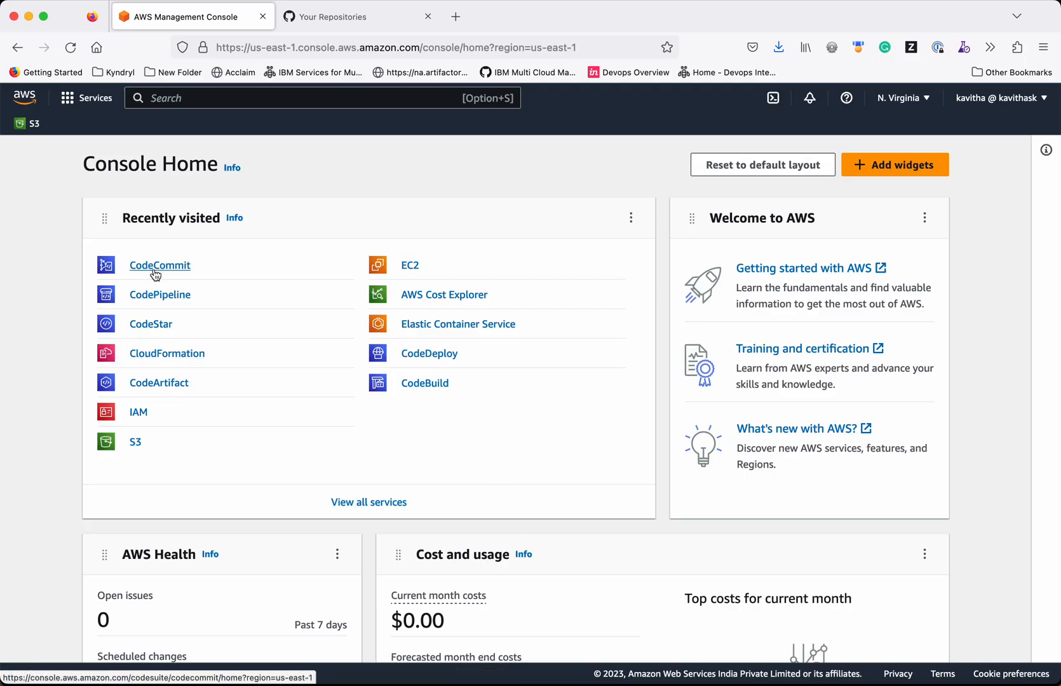
Step: Open CodeCommit from Recently visited and copy the scenic_pictures HTTPS clone URL
{"action": "left_click", "coordinate": [160, 265]}
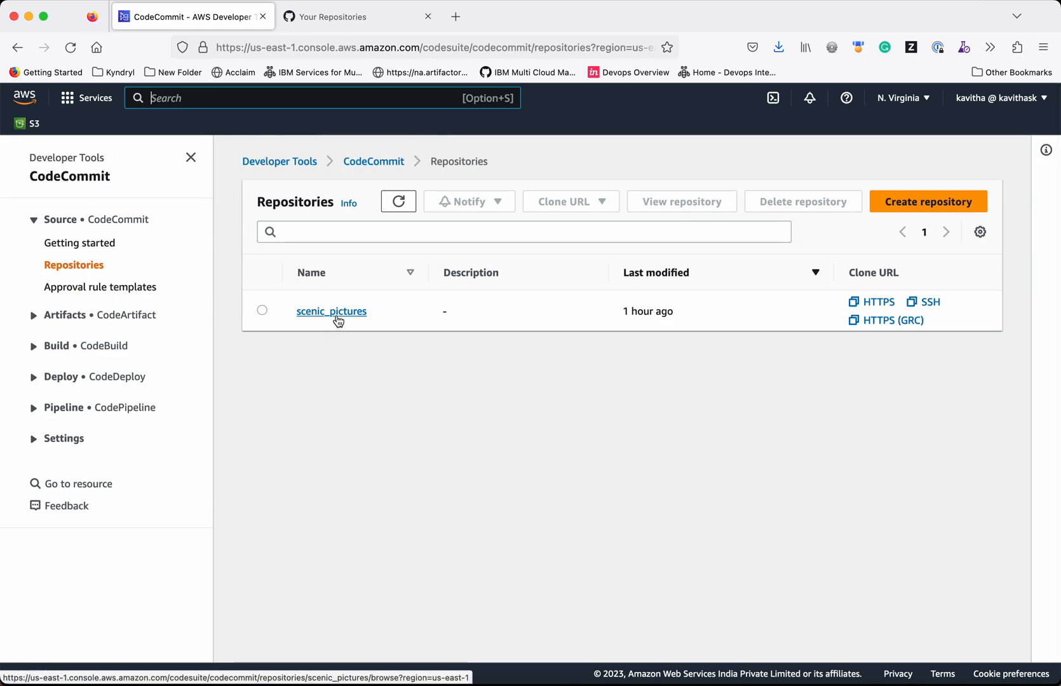
{"action": "mouse_move", "coordinate": [878, 301]}
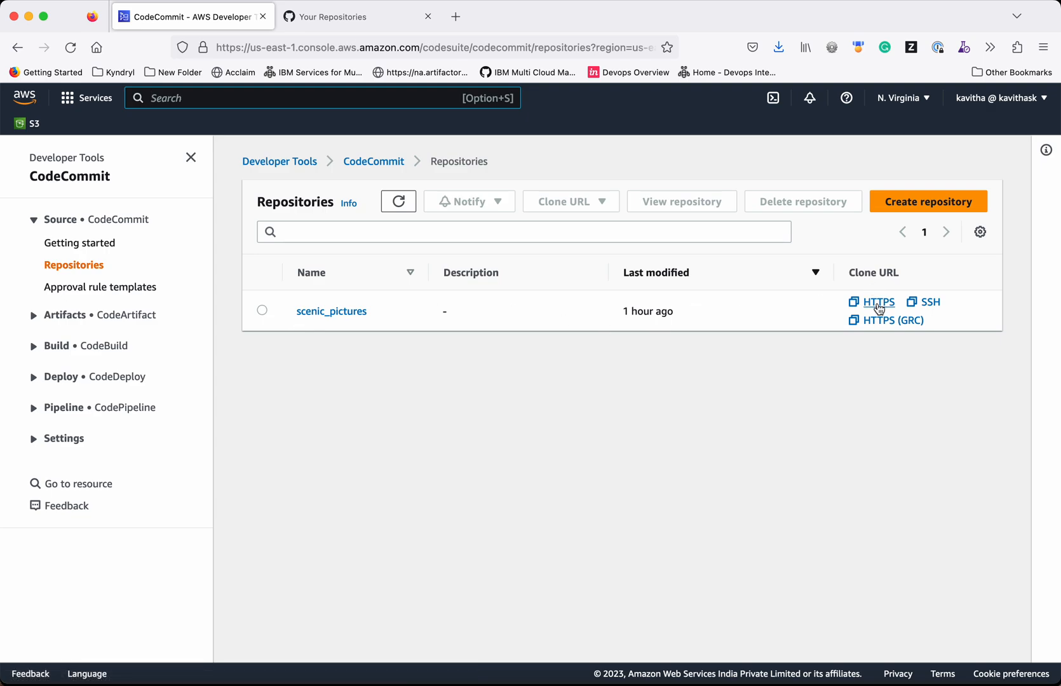
{"action": "left_click", "coordinate": [878, 301]}
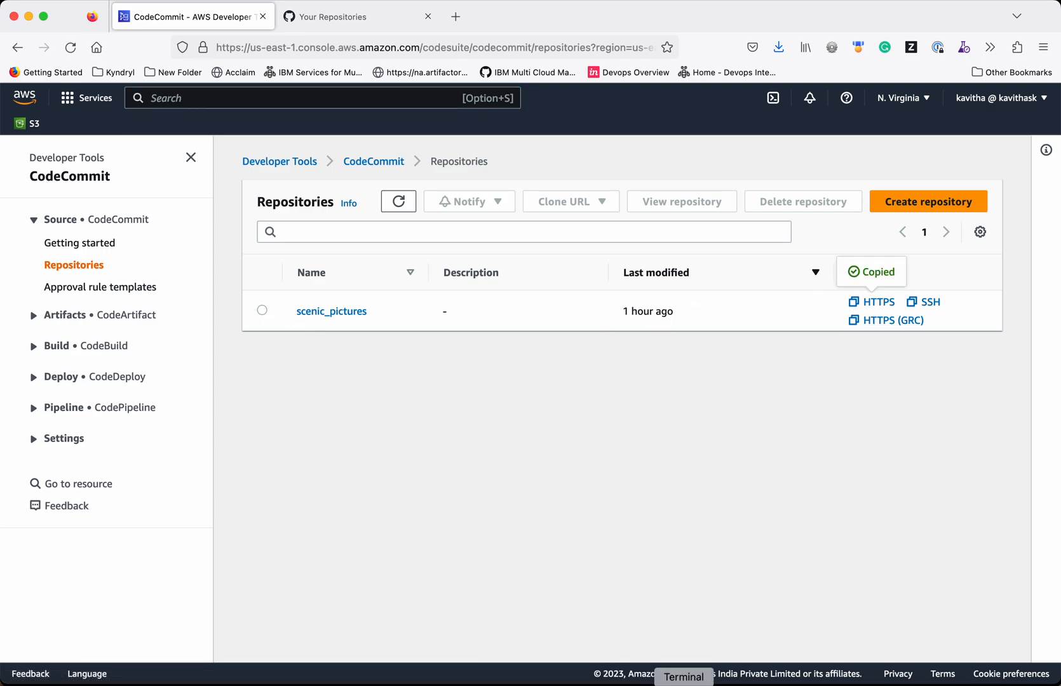
Step: Run git clone --bare with the copied CodeCommit URL, then begin changing into scenic_pictures.git
{"action": "left_click", "coordinate": [683, 677]}
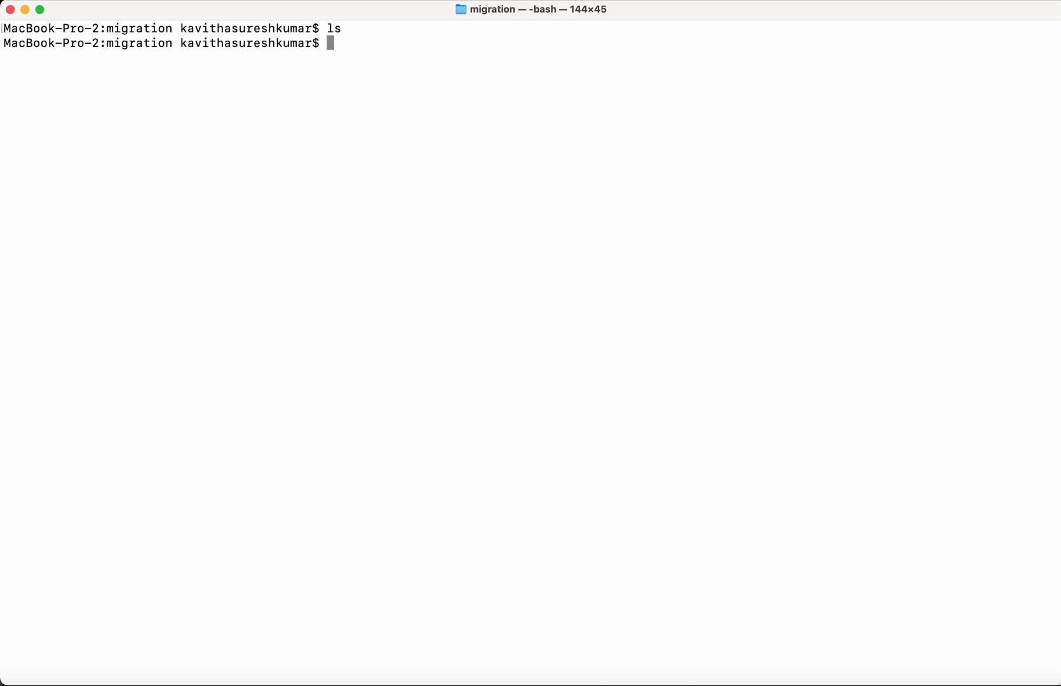
{"action": "type", "text": "git"}
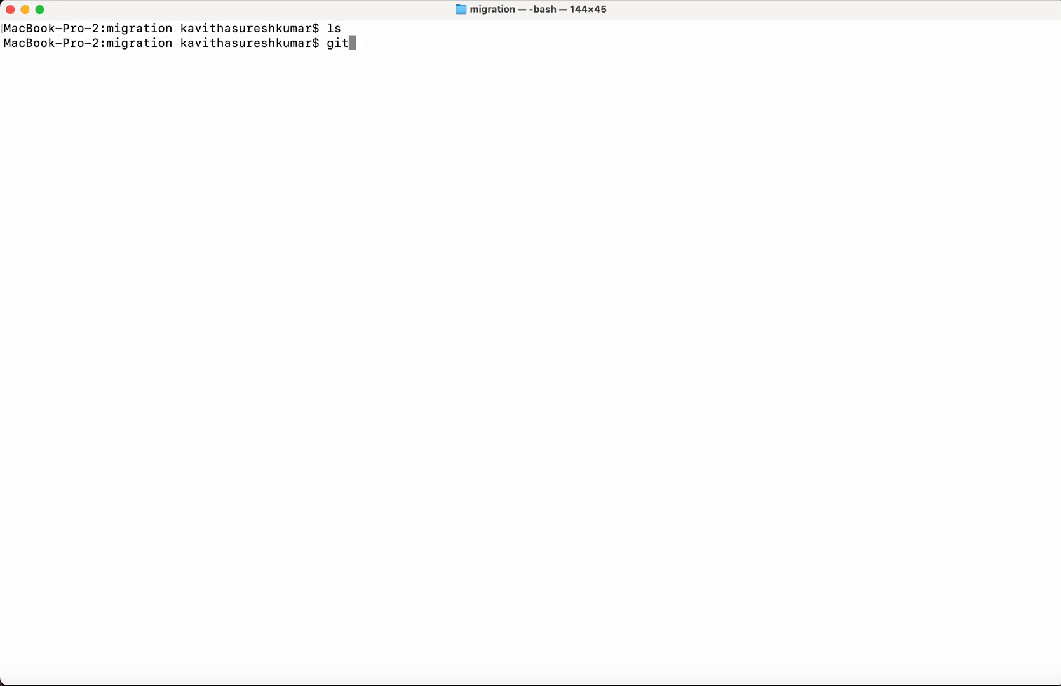
{"action": "type", "text": "clone"}
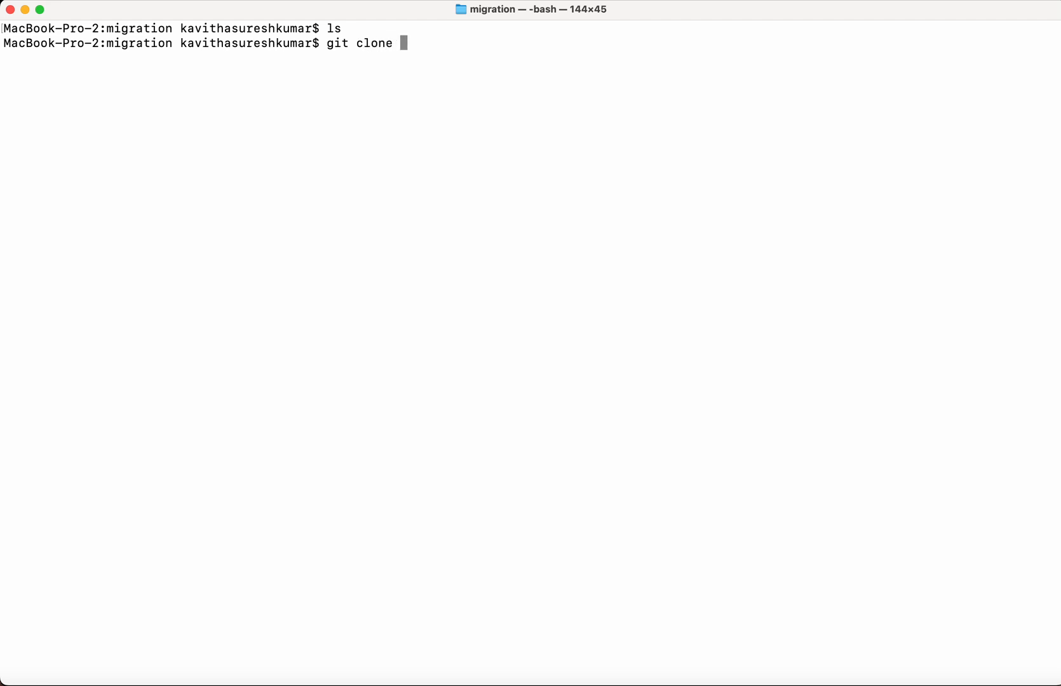
{"action": "type", "text": "--bare"}
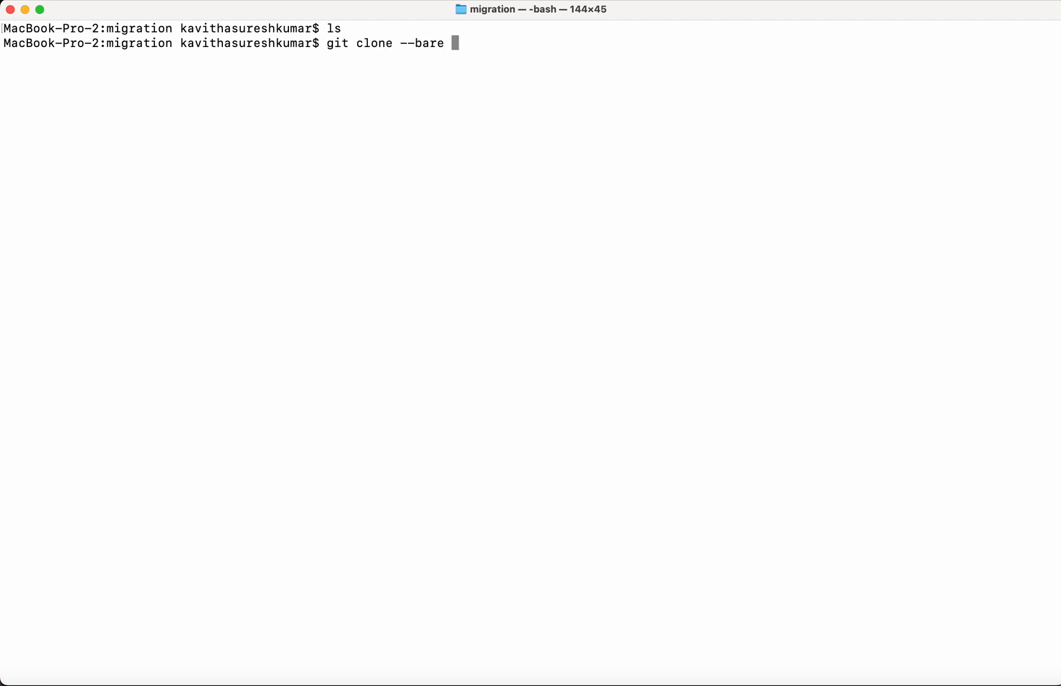
{"action": "key", "text": "Return"}
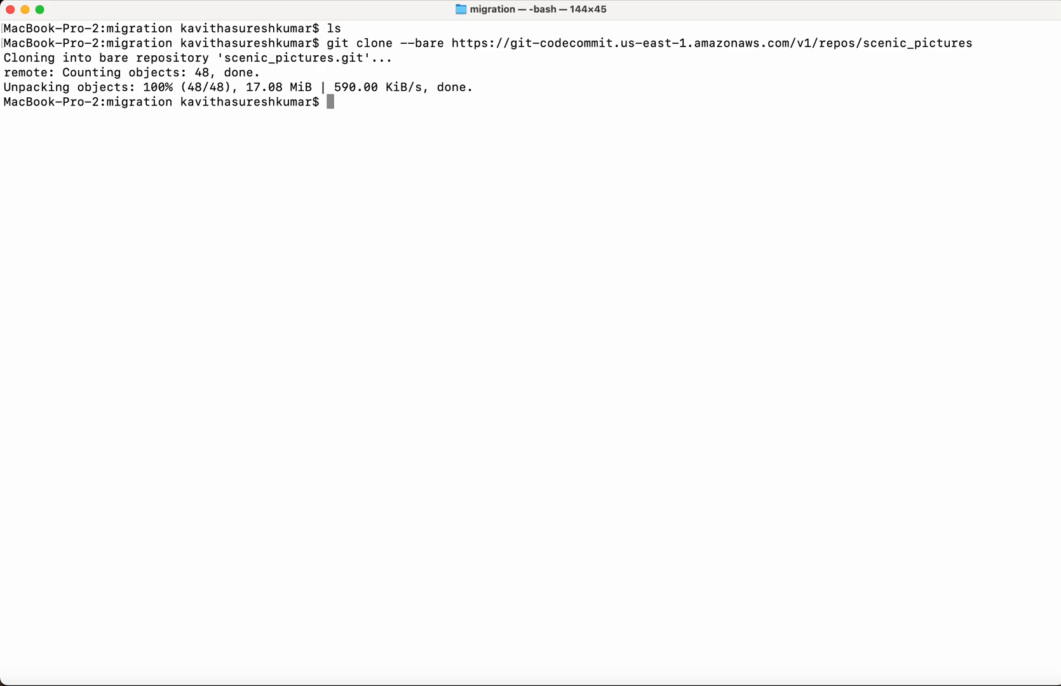
{"action": "type", "text": "cd s"}
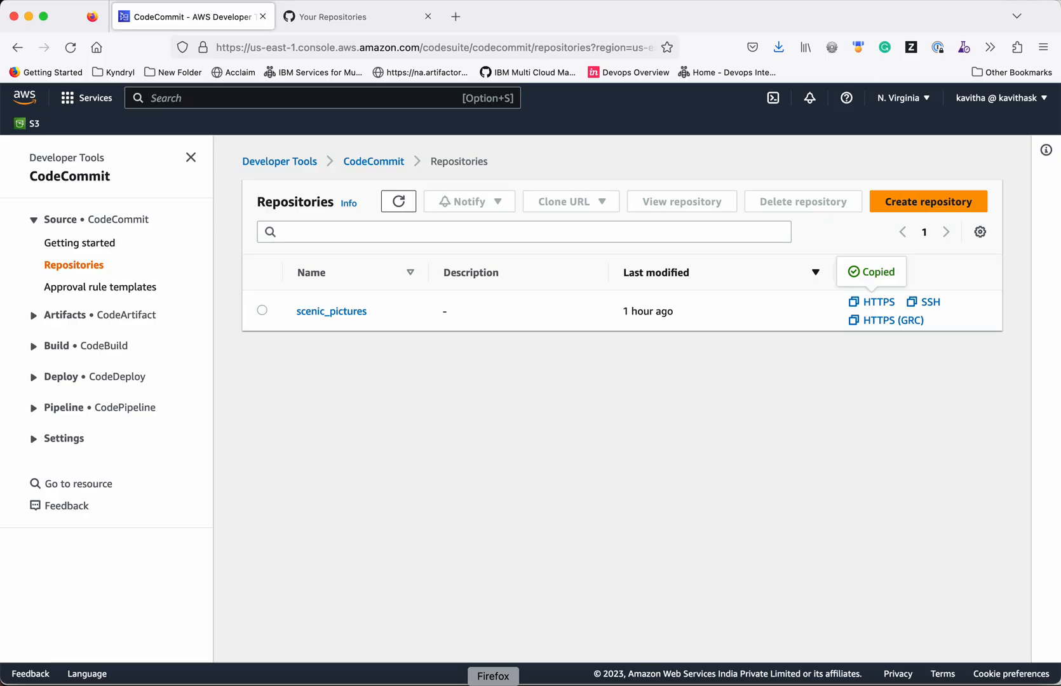
Step: In Firefox, create a new public GitHub repository named scenic_pictures
{"action": "left_click", "coordinate": [331, 16]}
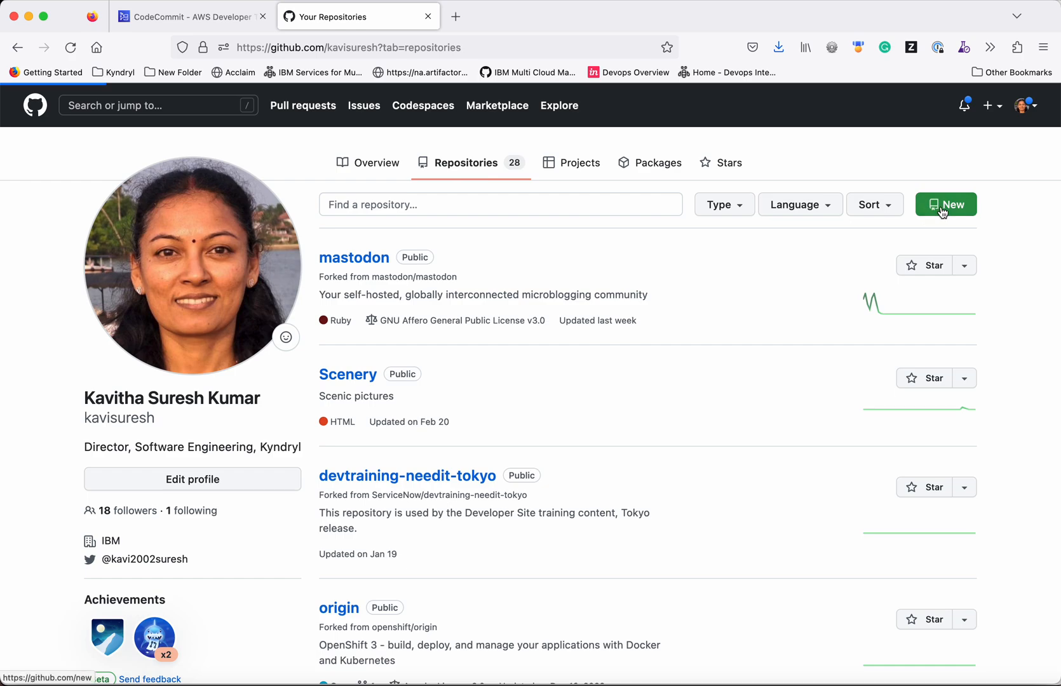
{"action": "left_click", "coordinate": [945, 204]}
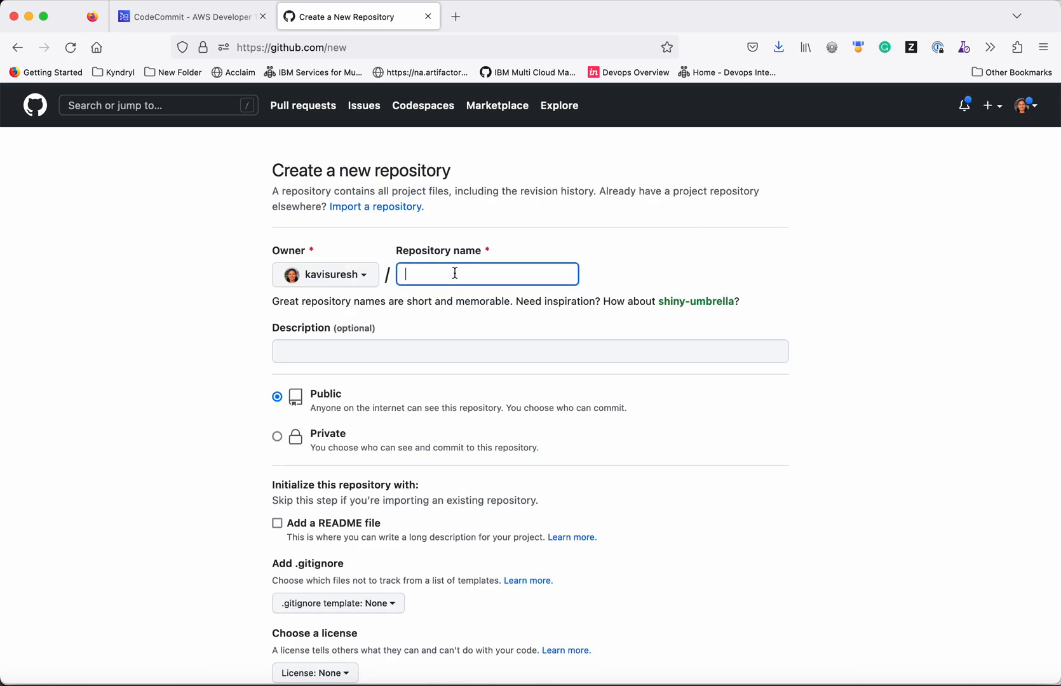
{"action": "type", "text": "sce"}
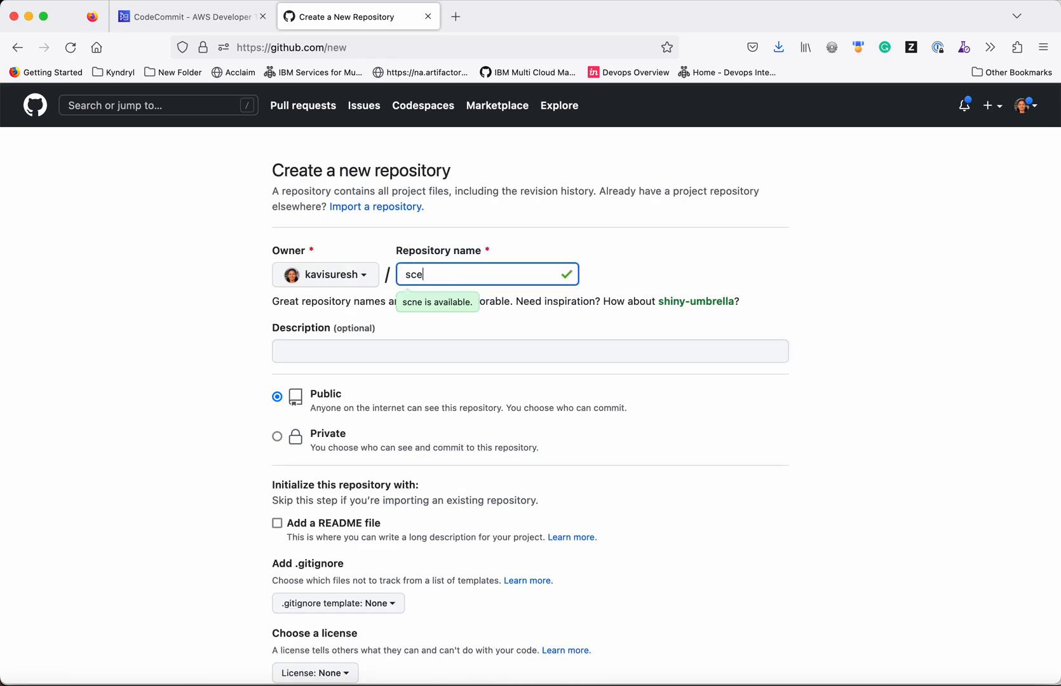
{"action": "type", "text": "nic_"}
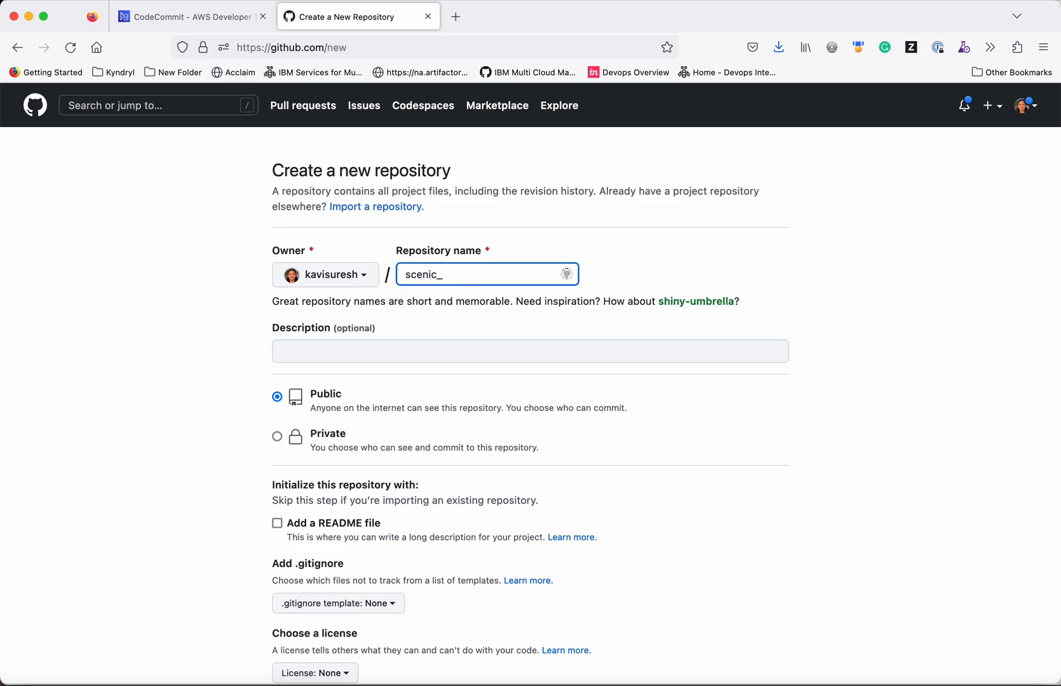
{"action": "type", "text": "pictures"}
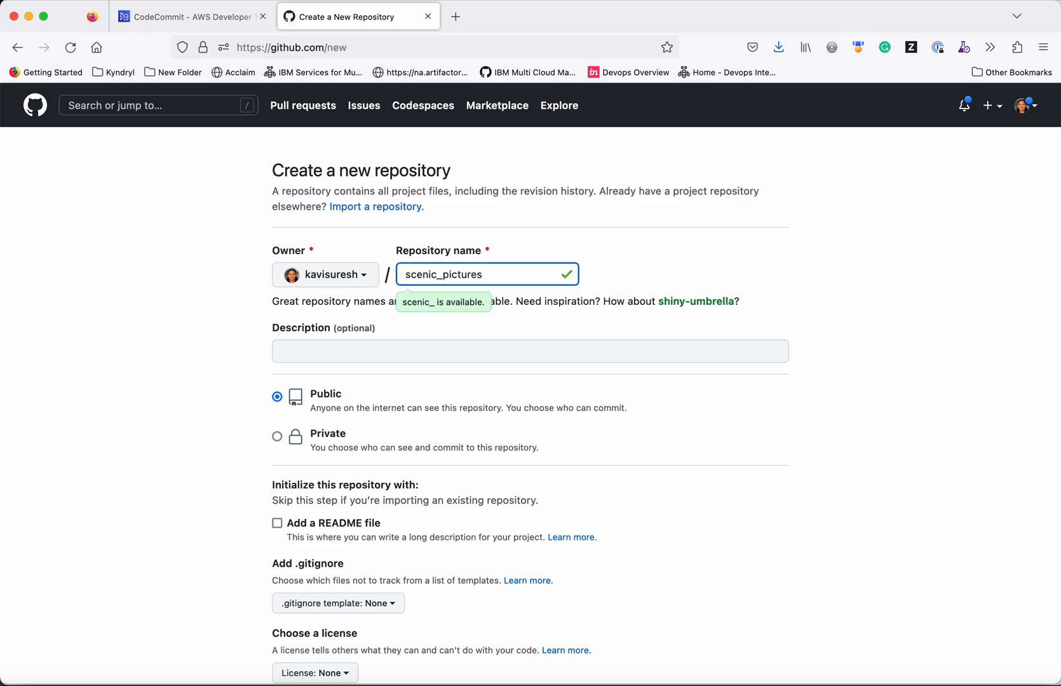
{"action": "scroll", "scroll_direction": "down", "scroll_amount": 3}
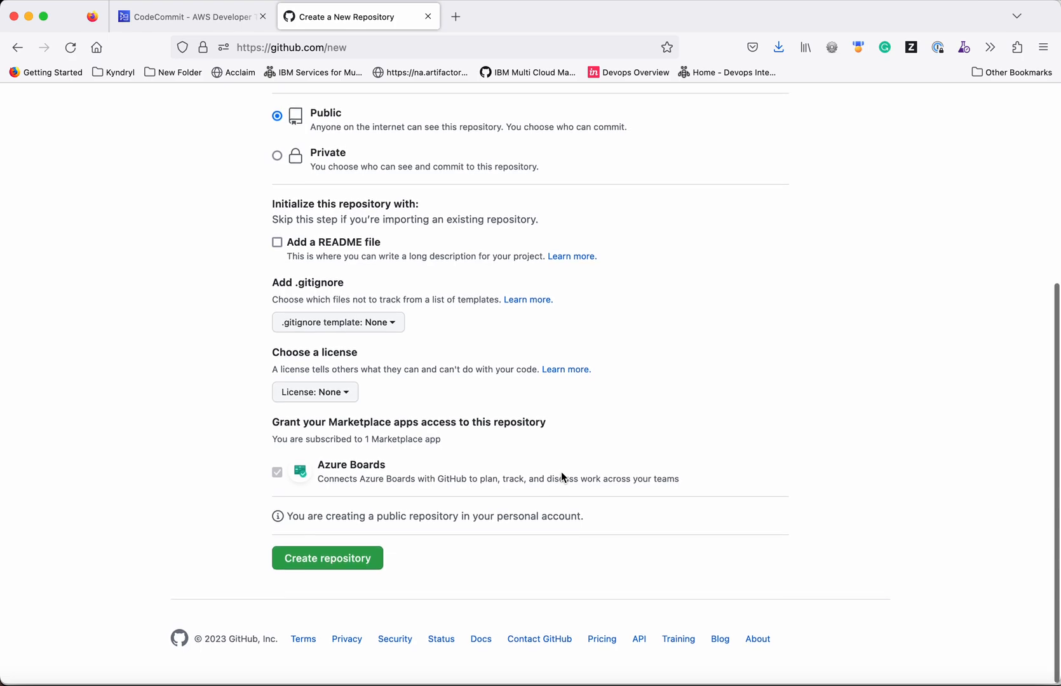
{"action": "left_click", "coordinate": [327, 559]}
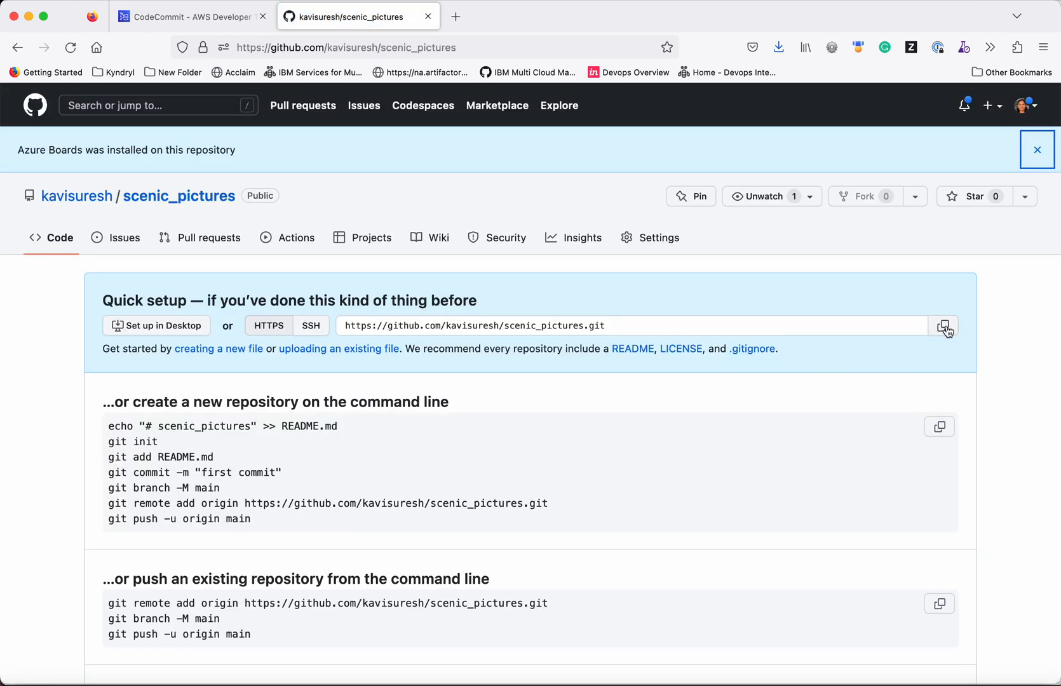
Step: Run git push --mirror from scenic_pictures.git to the new GitHub repository URL
{"action": "left_click", "coordinate": [701, 676]}
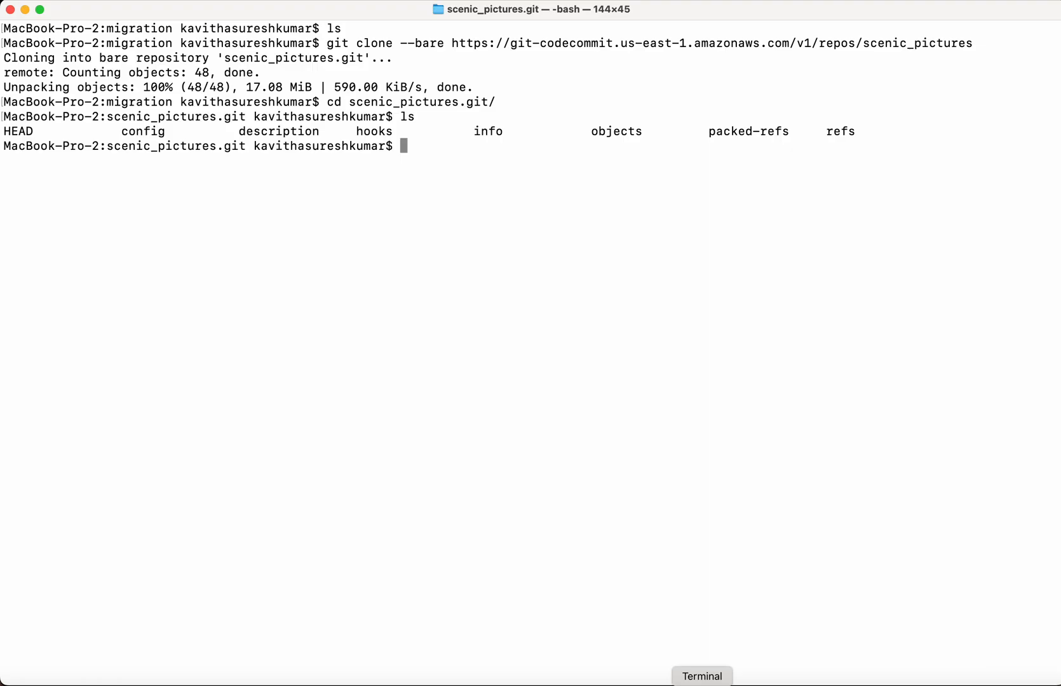
{"action": "mouse_move", "coordinate": [589, 361]}
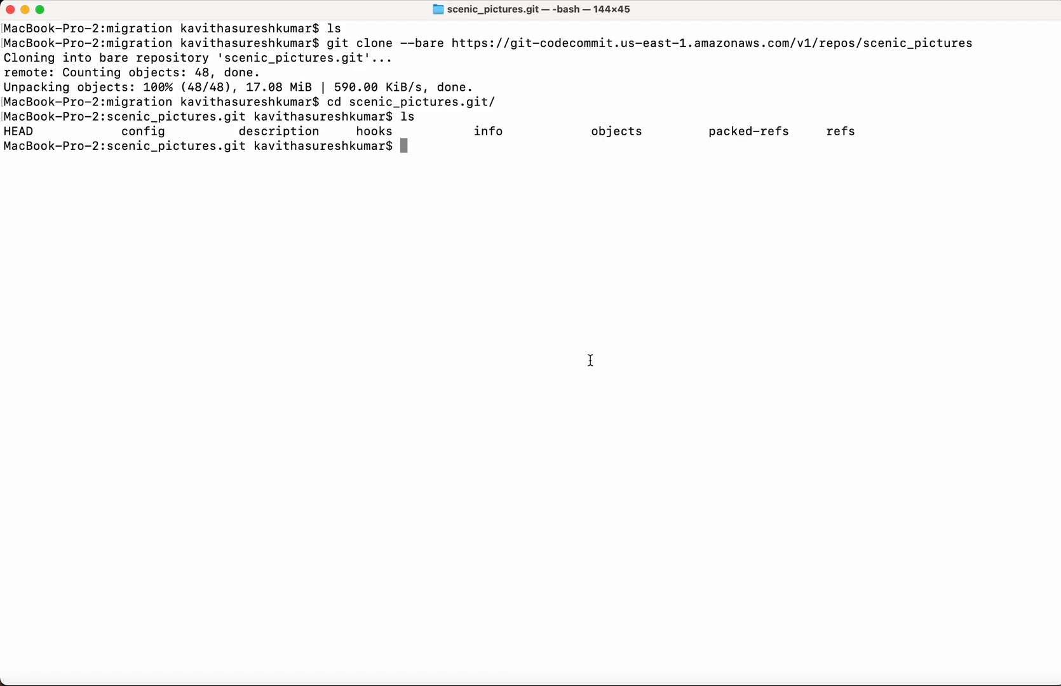
{"action": "type", "text": "git"}
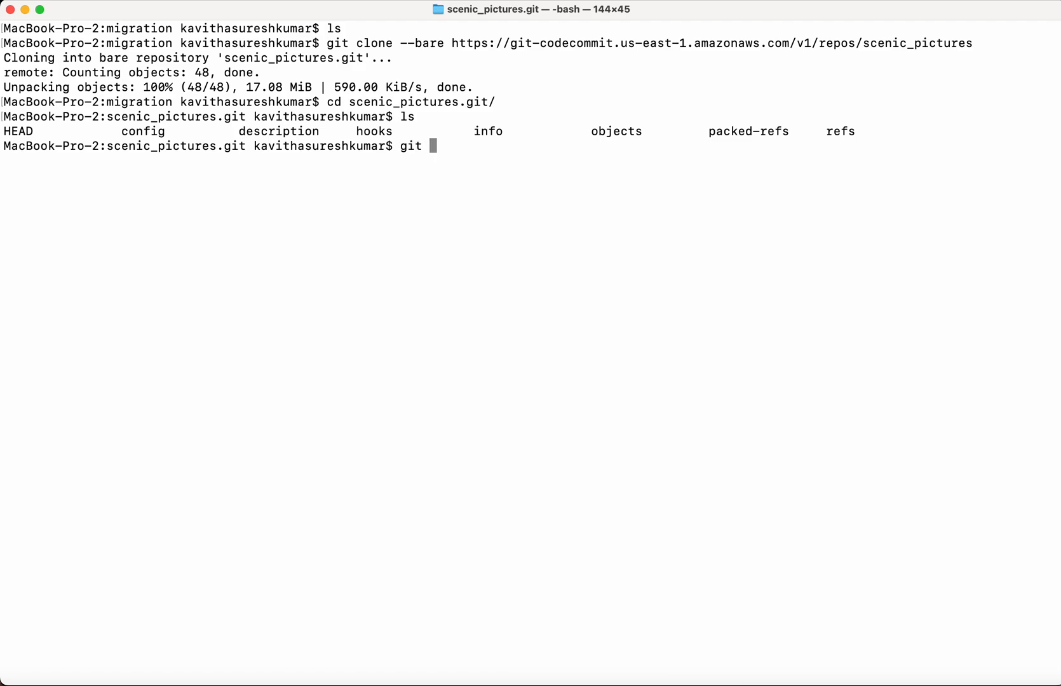
{"action": "type", "text": "push --"}
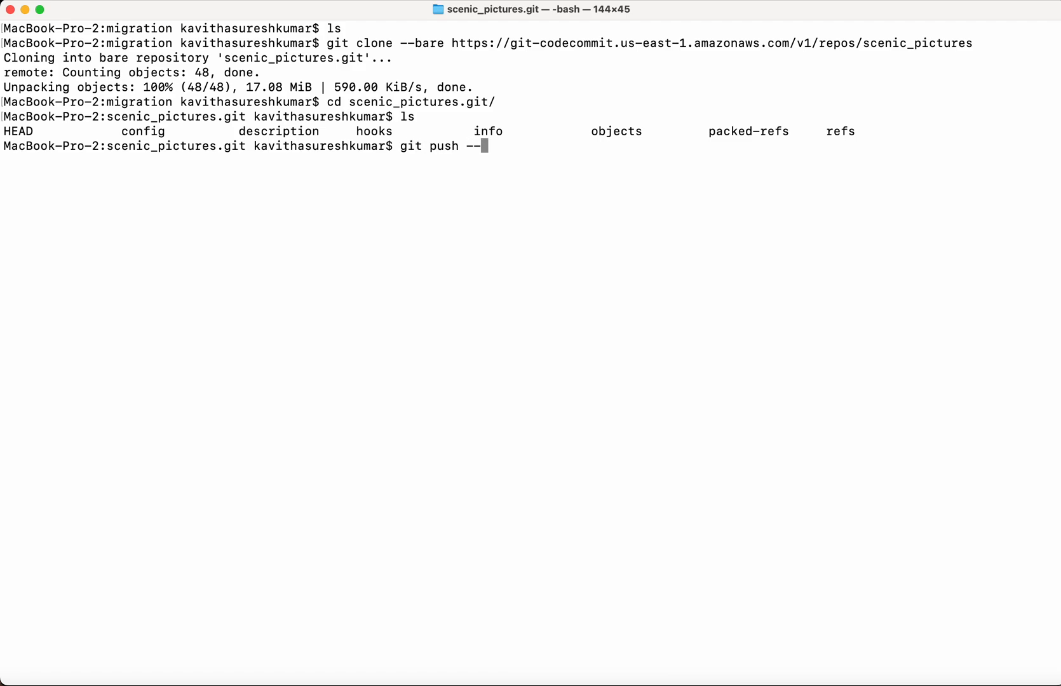
{"action": "type", "text": "mirror https://github.com/kavisuresh/scenic_pictures.git"}
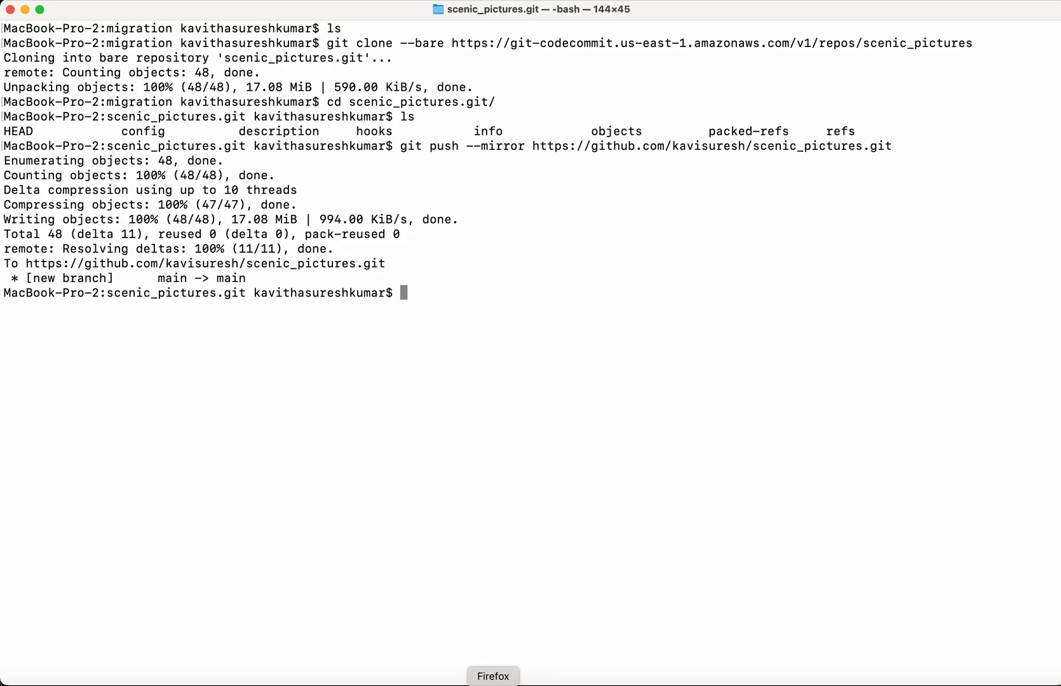
Step: Return to Firefox to view the mirrored files on the GitHub scenic_pictures page
{"action": "left_click", "coordinate": [493, 675]}
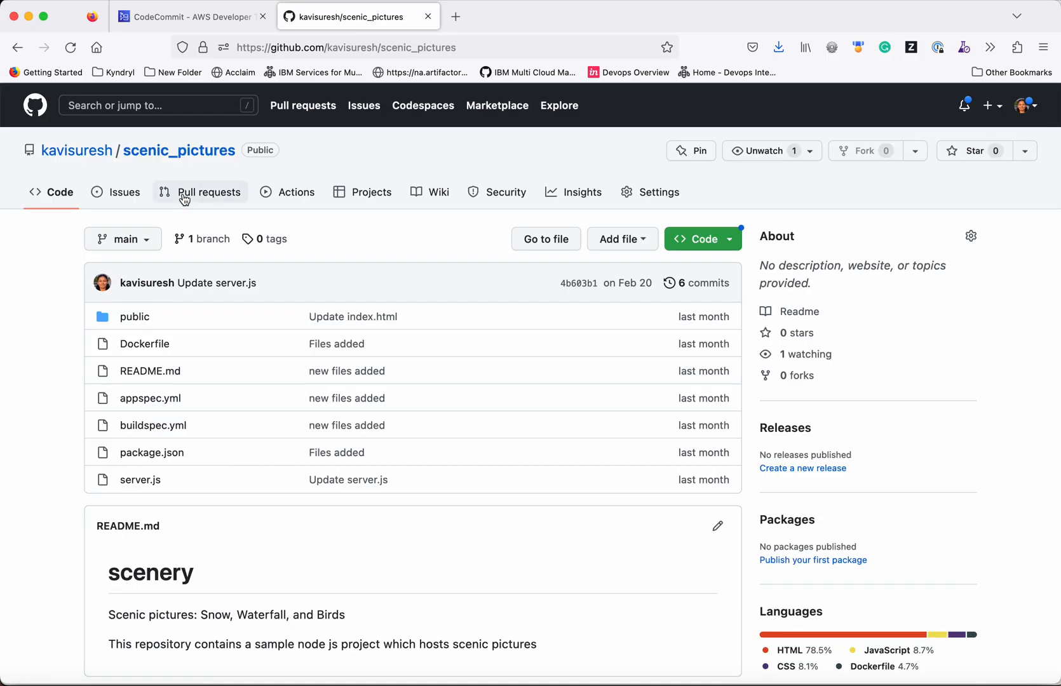
{"action": "mouse_move", "coordinate": [377, 575]}
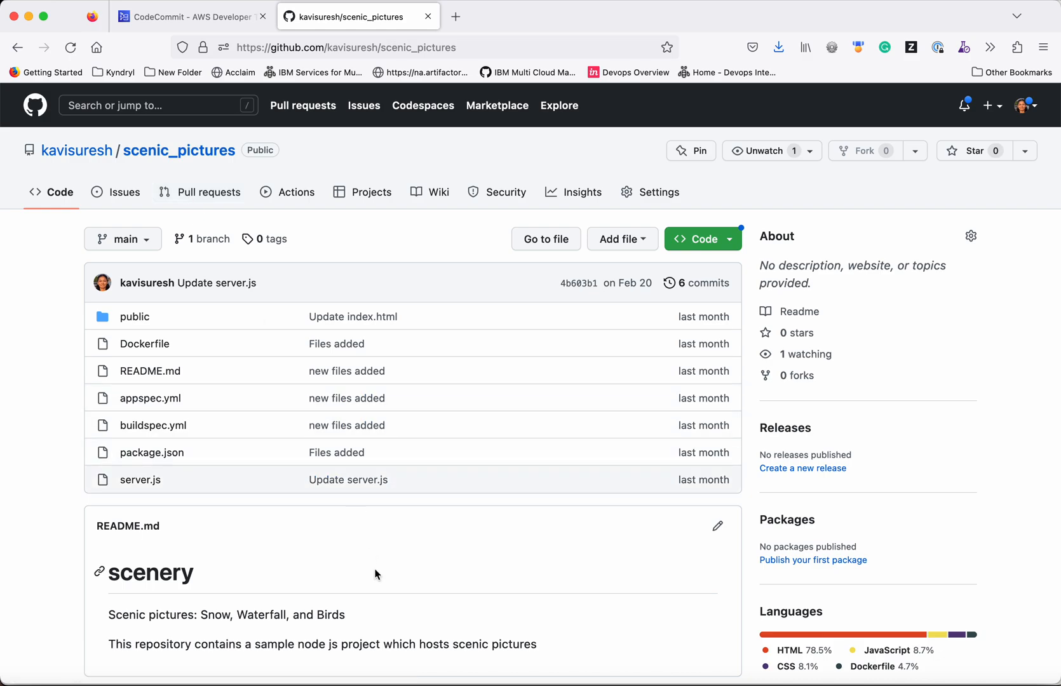